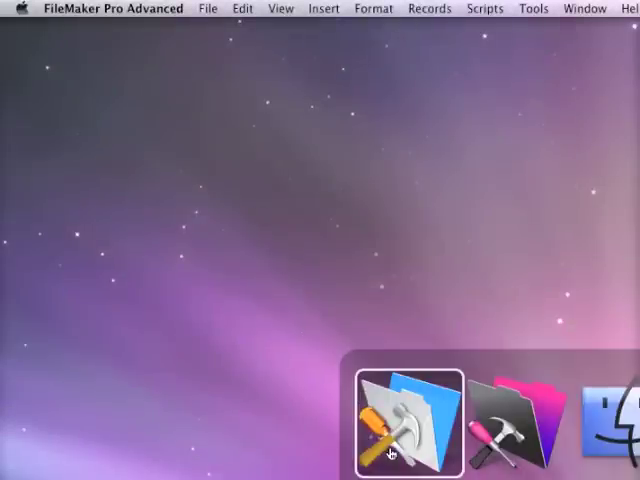
- Run the Make pop up window script twice and dismiss the script parameter message
left_click(208, 8)
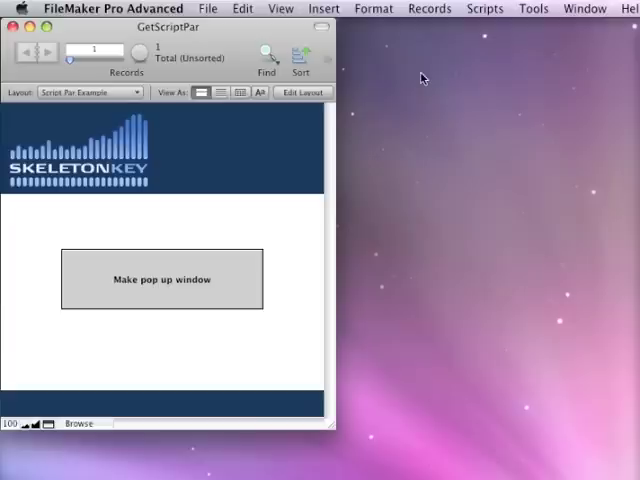
mouse_move(222, 263)
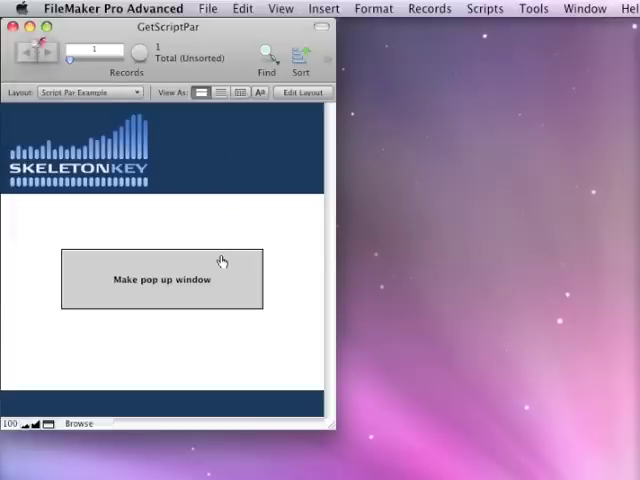
left_click(161, 279)
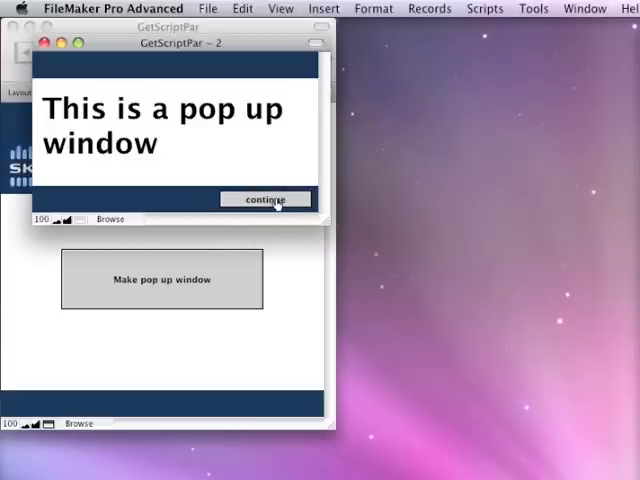
left_click(266, 198)
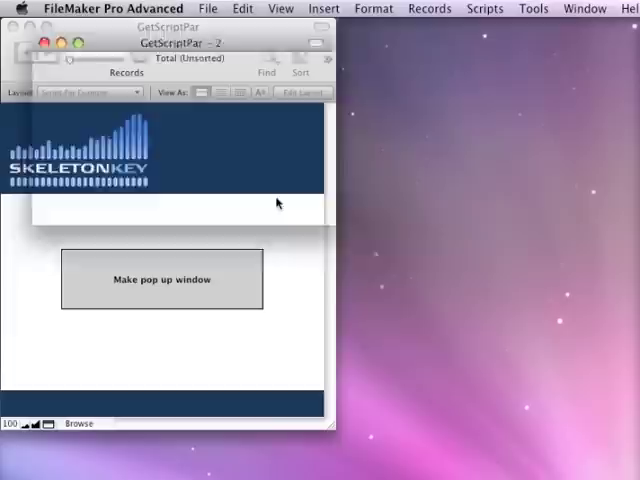
left_click(161, 279)
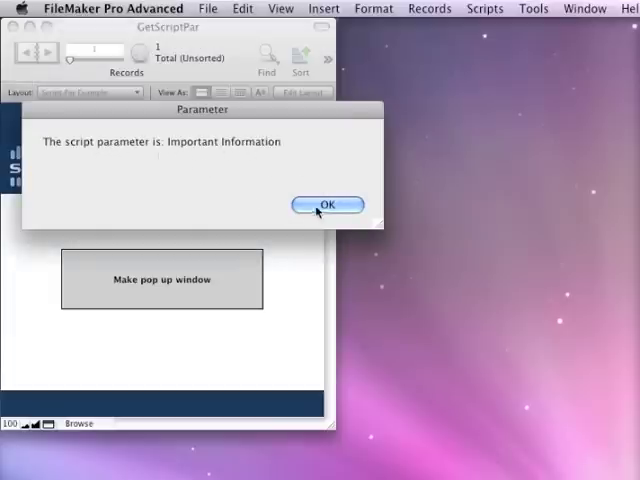
left_click(326, 205)
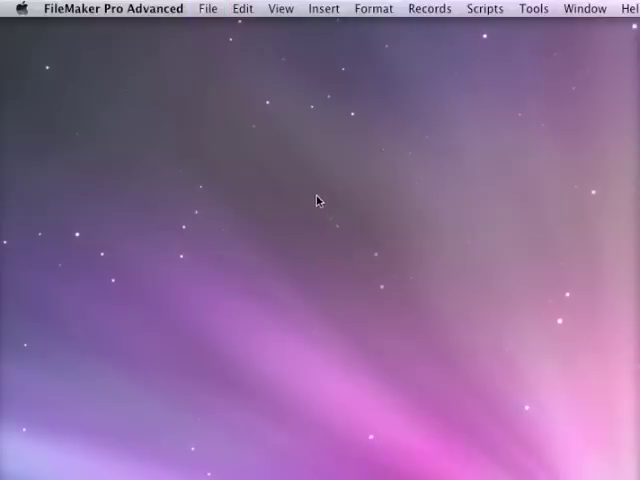
- Reopen GetScriptPar from Open Recent, rerun the pop-up script, and dismiss the empty-parameter message
left_click(207, 8)
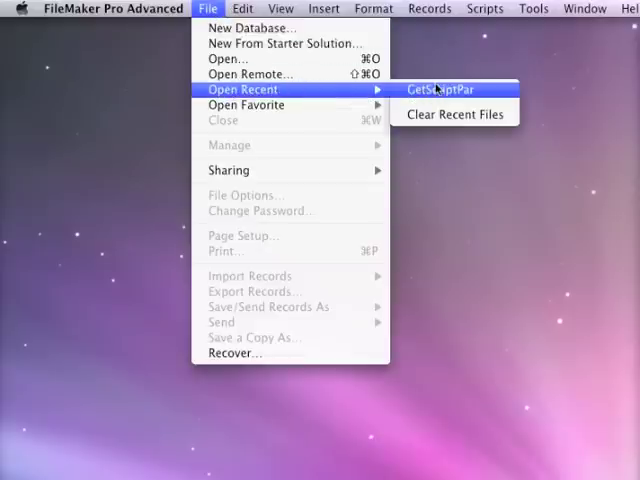
left_click(439, 89)
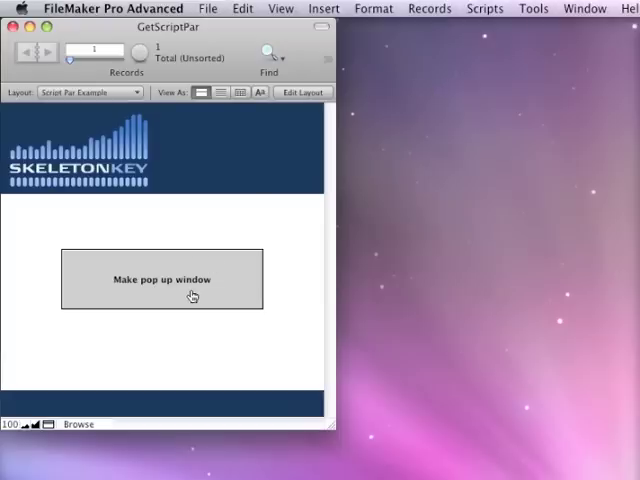
left_click(161, 279)
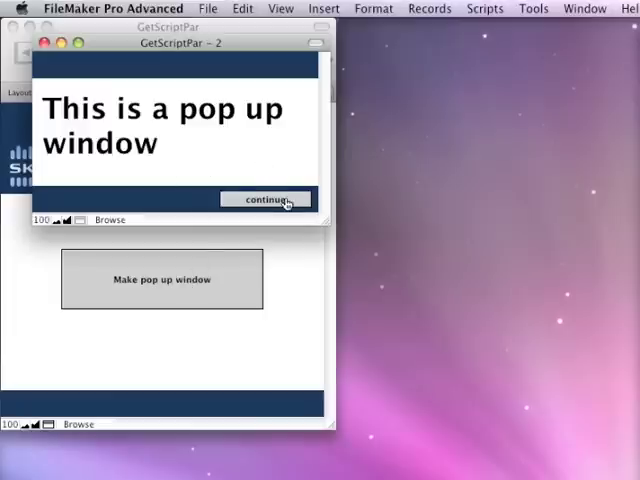
left_click(265, 198)
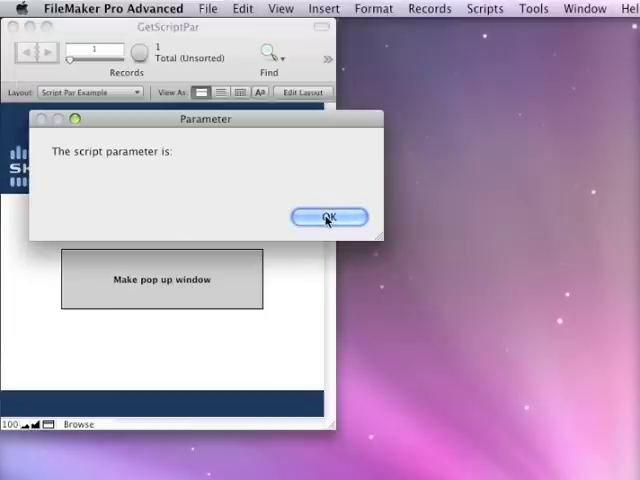
left_click(330, 217)
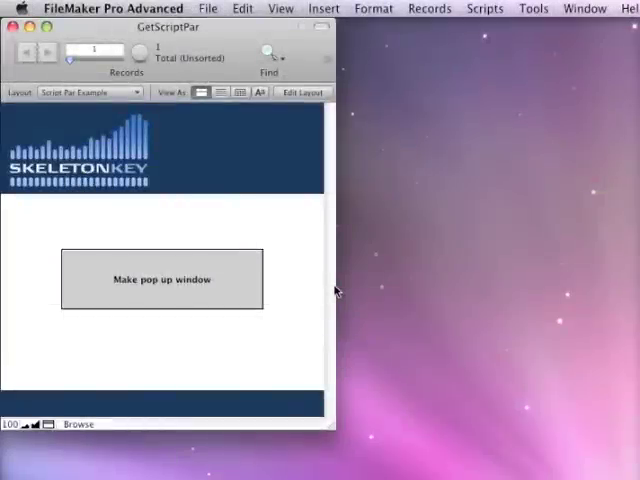
mouse_move(263, 250)
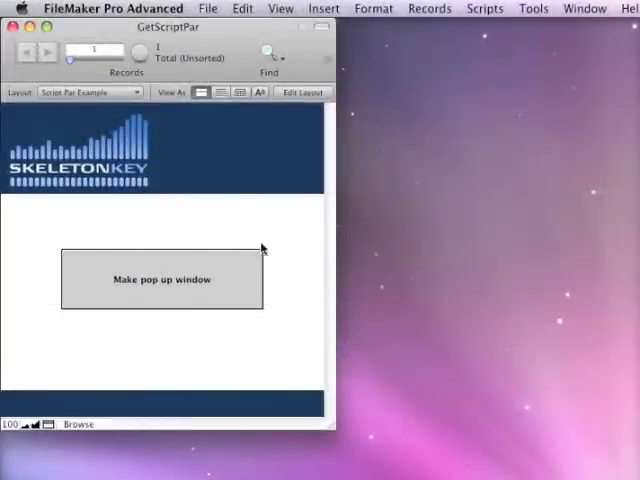
mouse_move(258, 315)
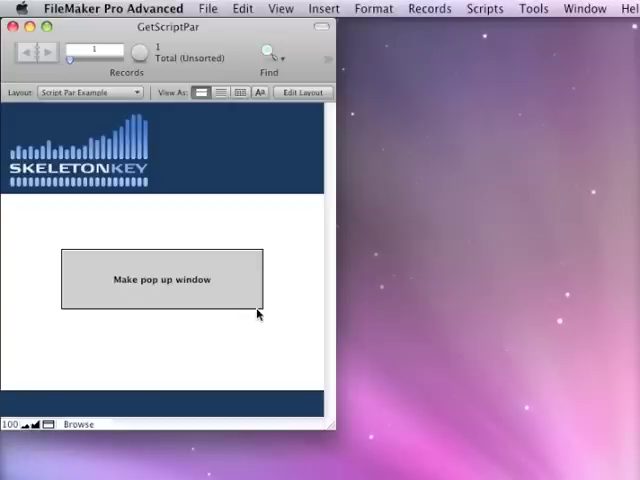
- Inspect the continue button's setup: Example 2 with parameter Get ( ScriptParameter )
left_click(301, 92)
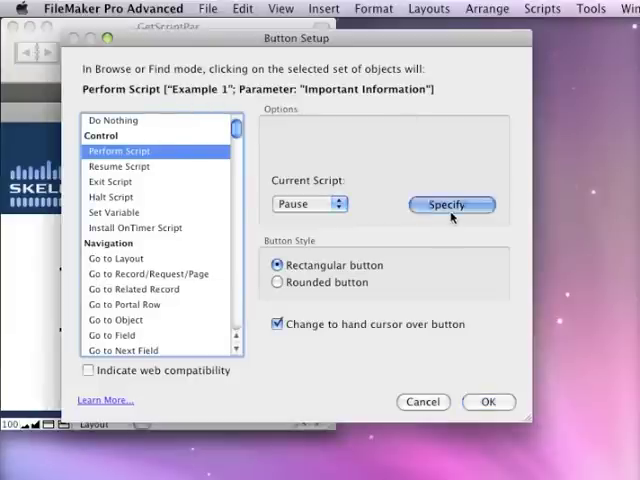
left_click(452, 204)
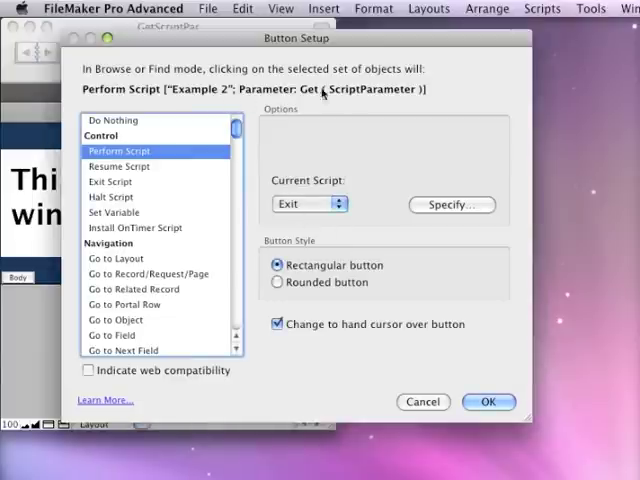
left_click(451, 204)
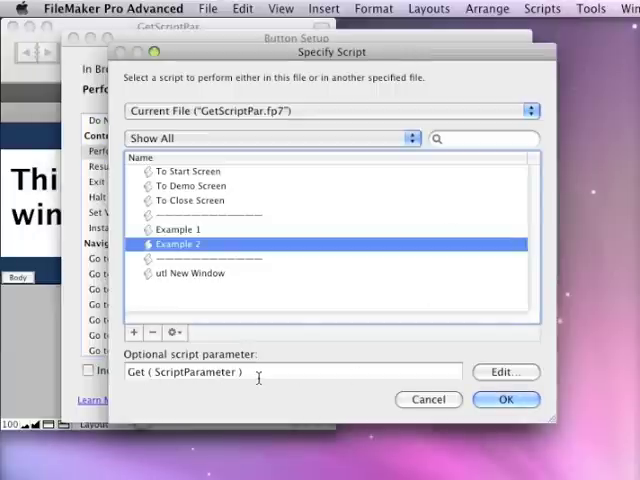
left_click(290, 371)
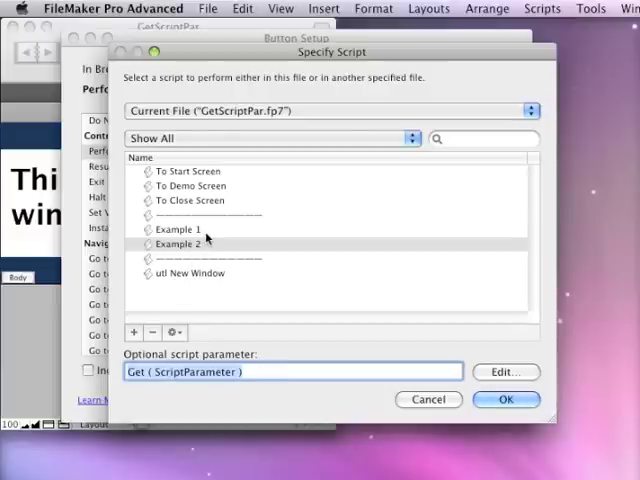
mouse_move(222, 248)
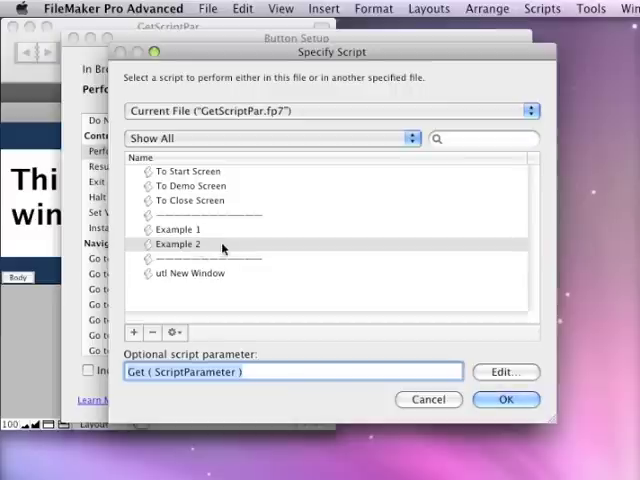
mouse_move(210, 245)
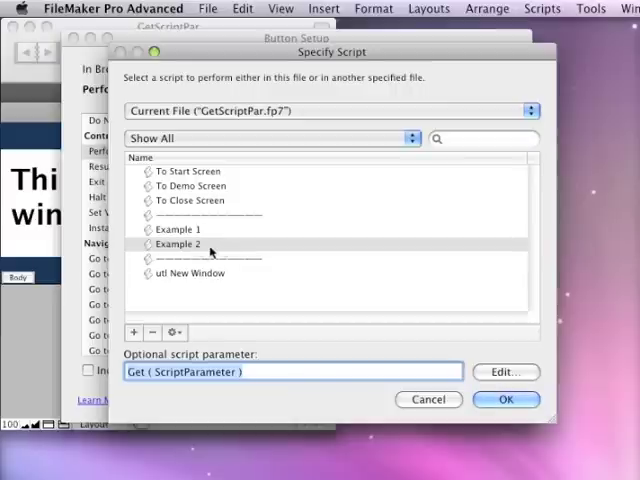
mouse_move(322, 328)
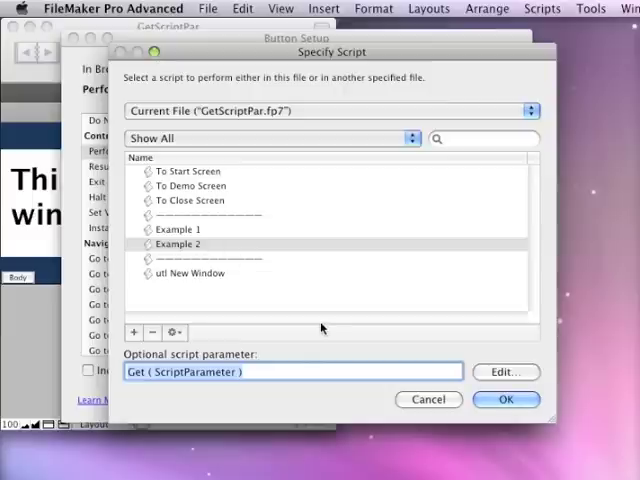
mouse_move(218, 239)
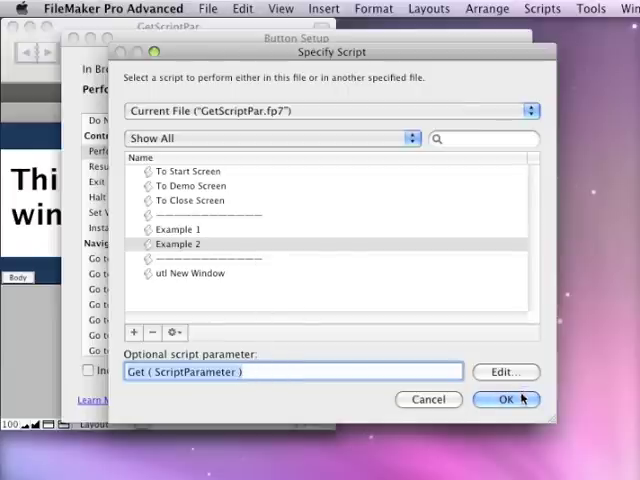
- Switch to the Script Par Example layout, open Data Viewer, and step through the pop-up script
left_click(506, 399)
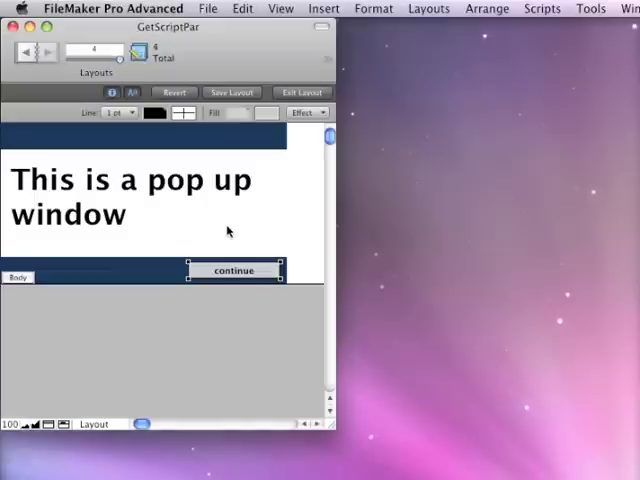
left_click(85, 91)
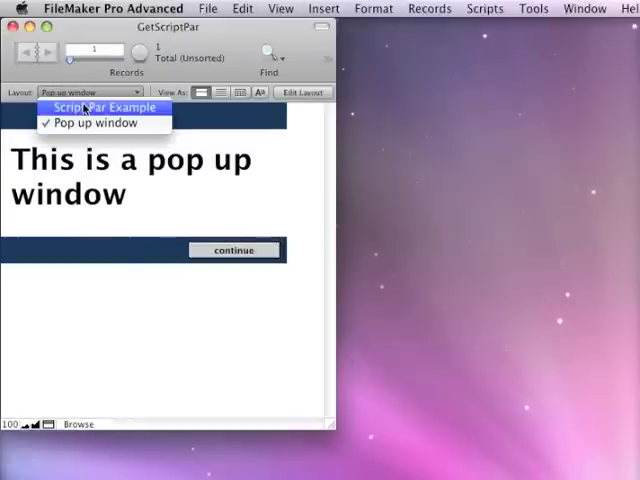
left_click(104, 107)
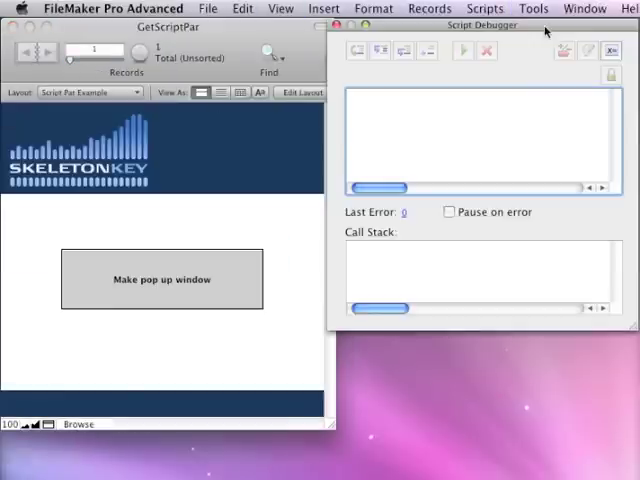
left_click(611, 50)
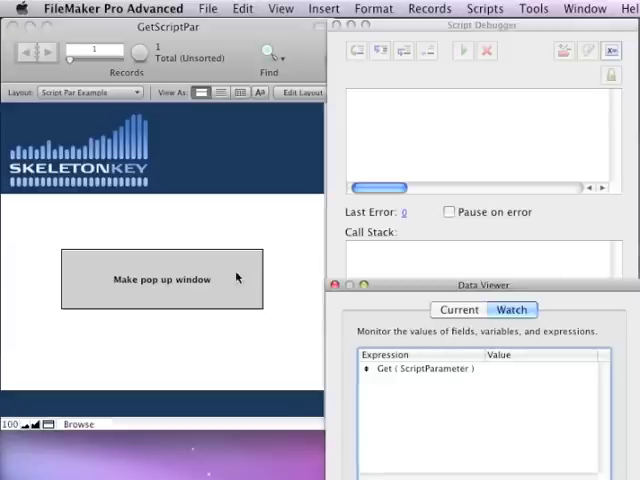
left_click(161, 279)
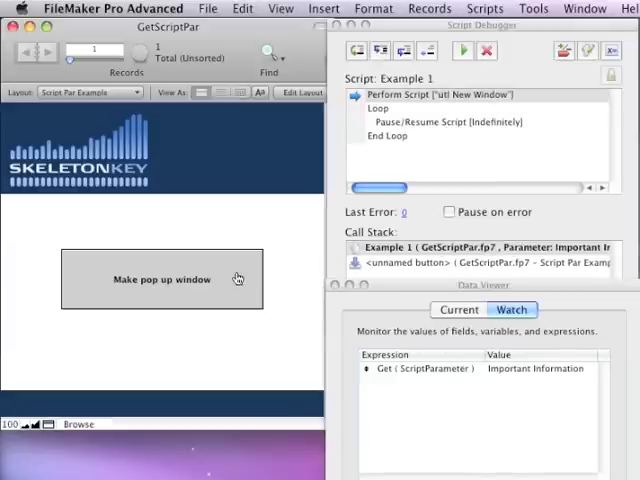
left_click(160, 279)
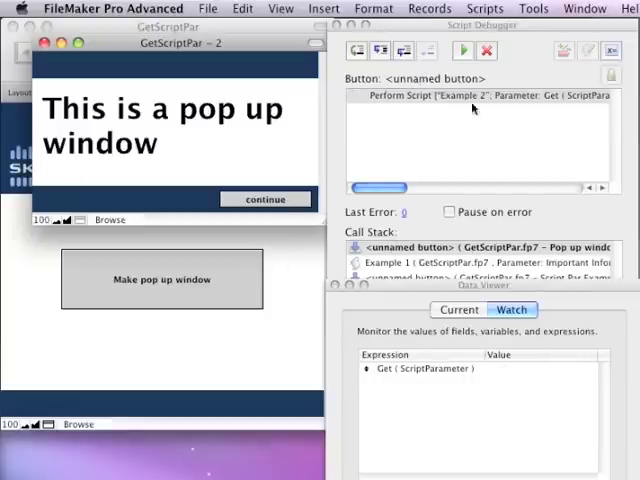
mouse_move(530, 117)
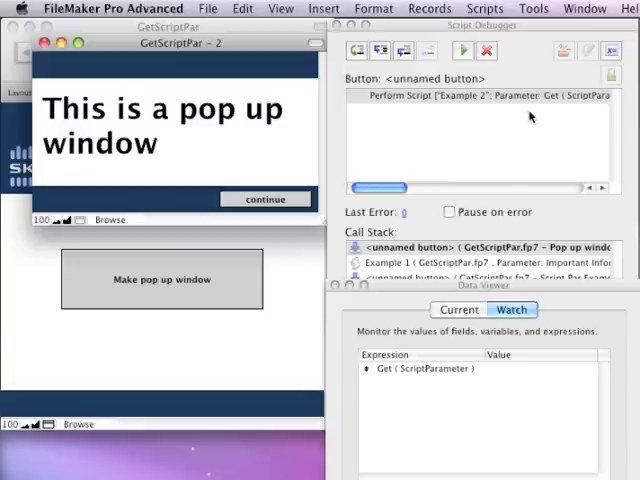
mouse_move(558, 129)
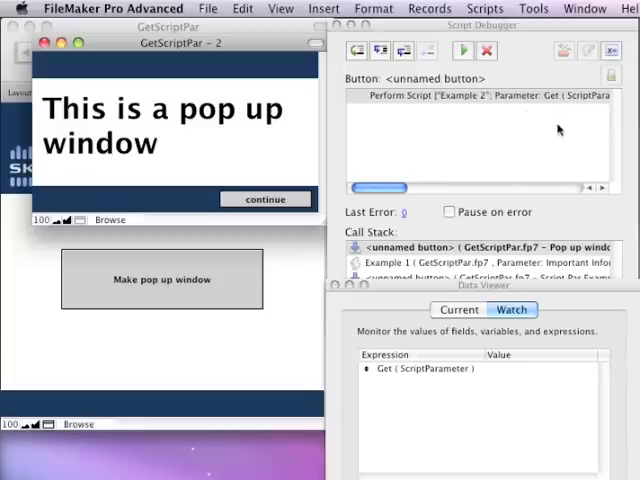
mouse_move(506, 107)
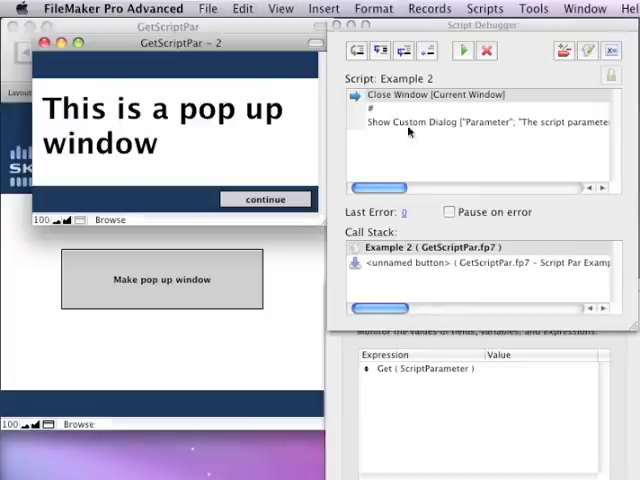
mouse_move(513, 373)
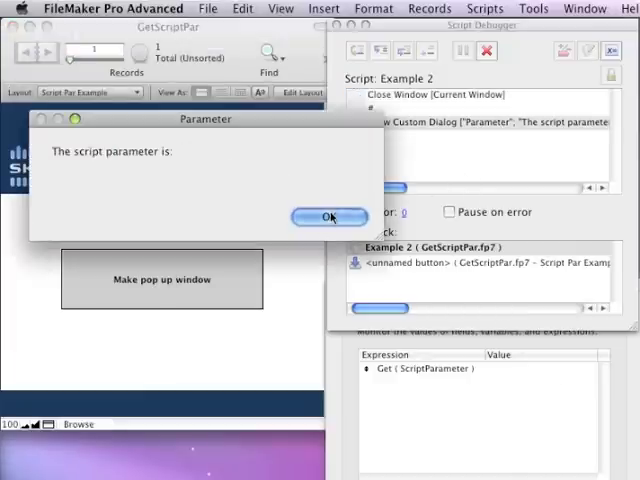
left_click(322, 216)
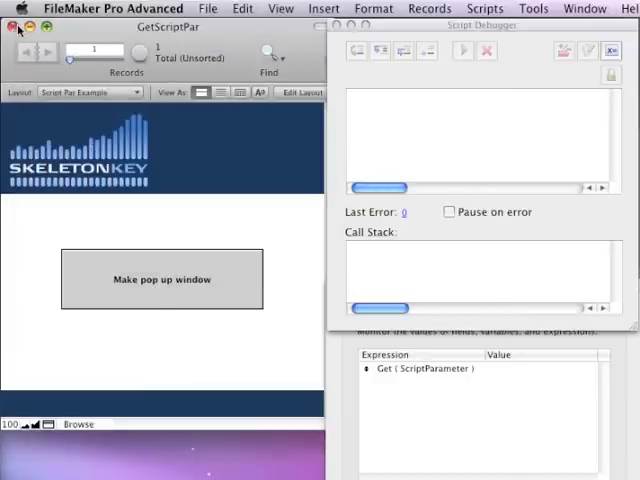
- Close the GetScriptPar window and reopen it from Open Recent
left_click(17, 31)
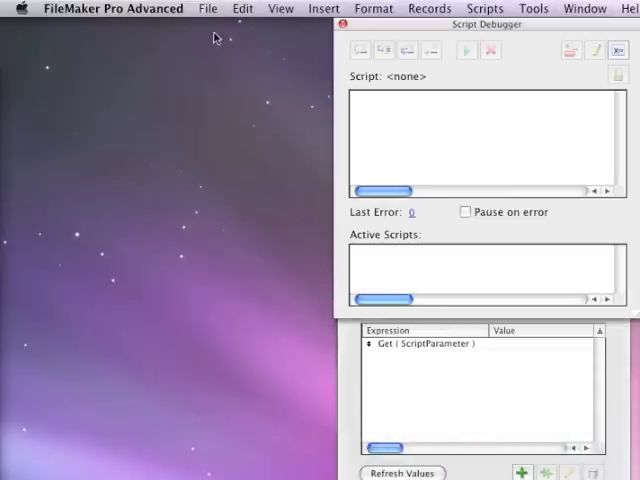
left_click(208, 8)
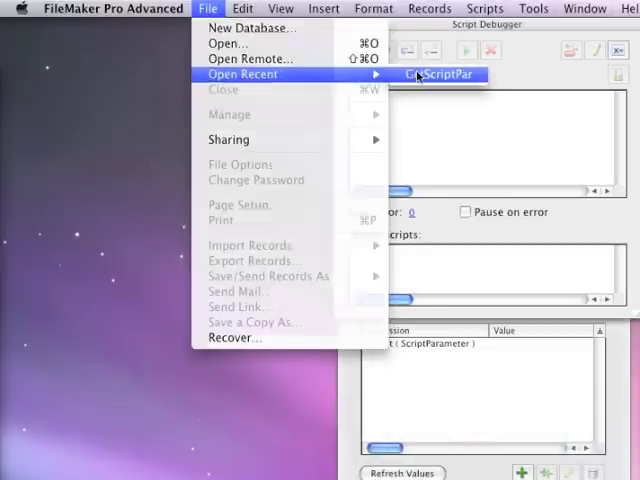
left_click(437, 74)
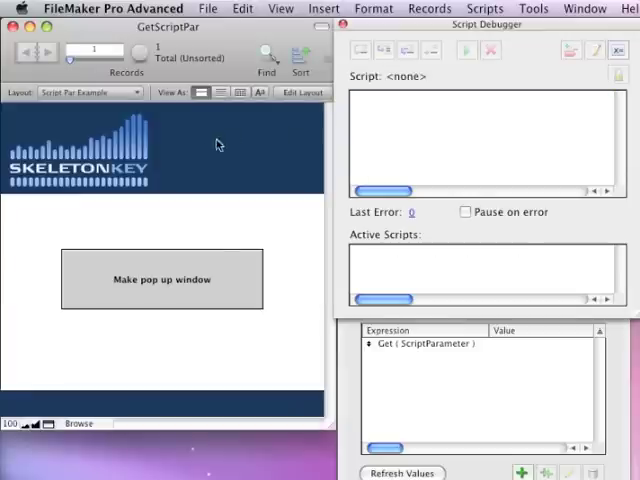
mouse_move(487, 347)
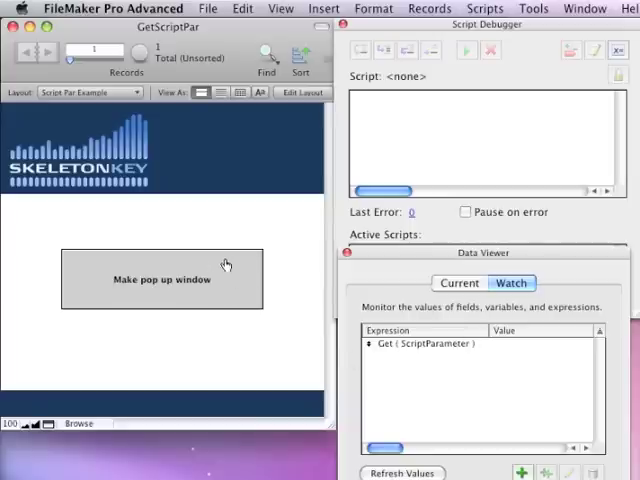
- Step through the pop-up script and dismiss the 'Important Information' parameter dialog
left_click(160, 279)
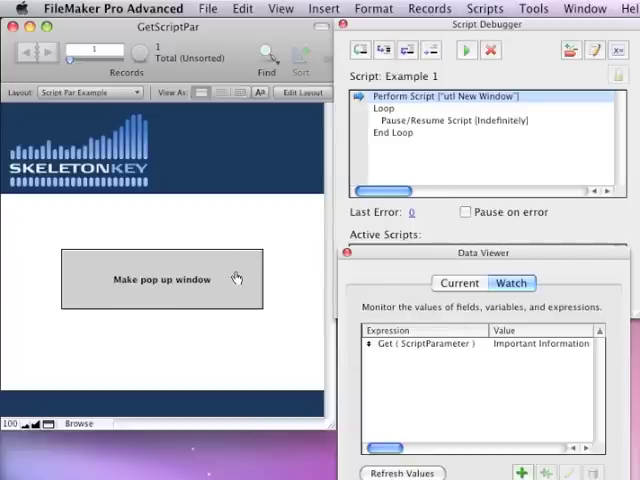
left_click(161, 279)
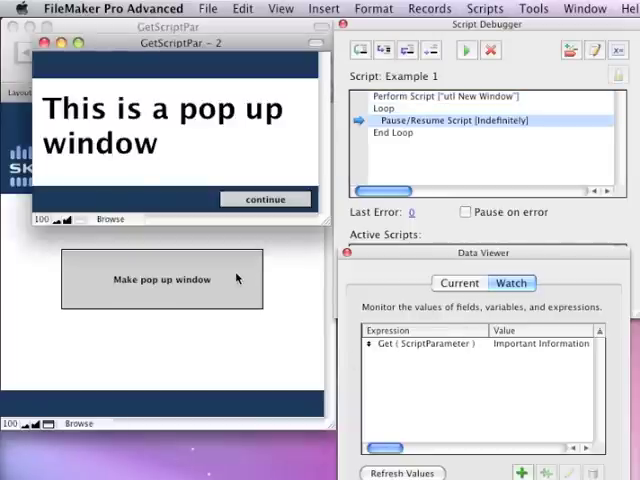
mouse_move(462, 348)
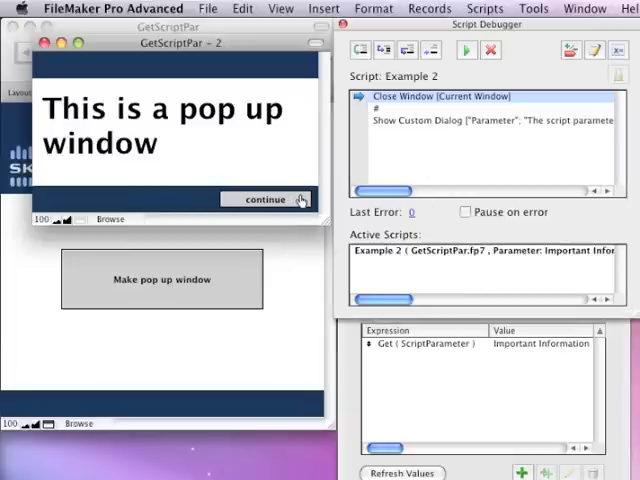
left_click(264, 199)
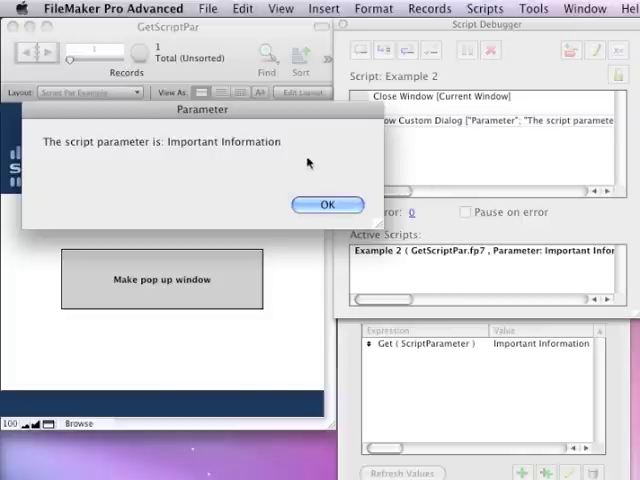
left_click(327, 204)
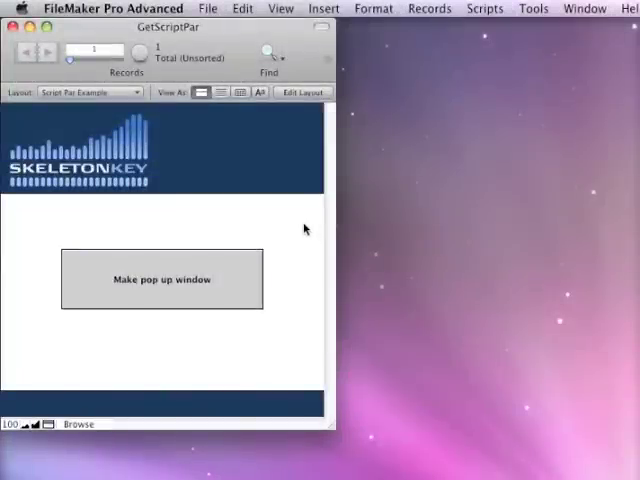
- Add a Set Variable step to Example 1 that sets $sp to Get ( ScriptParameter )
left_click(285, 8)
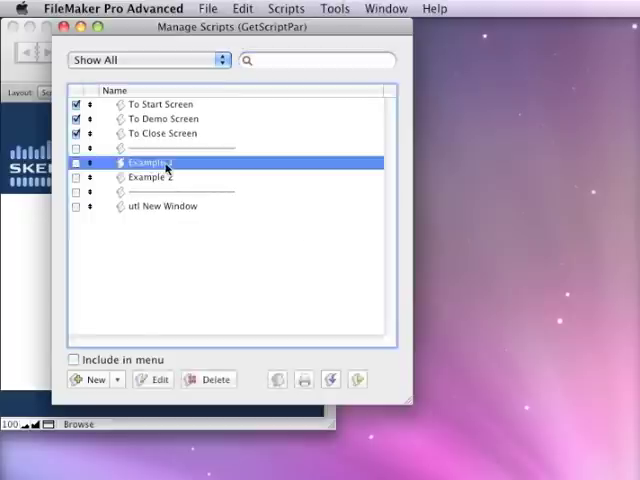
double_click(150, 162)
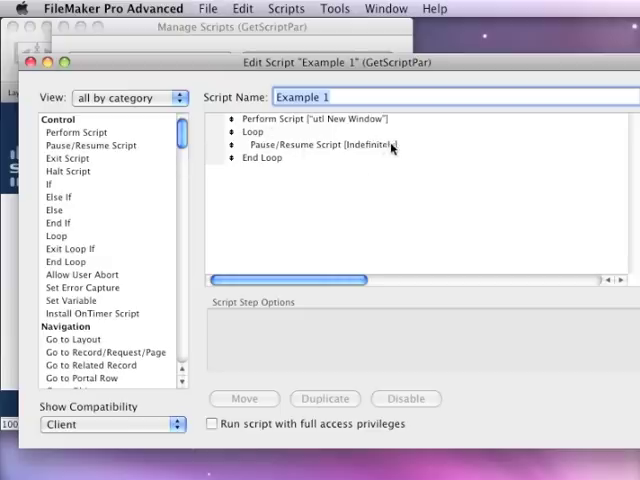
double_click(71, 300)
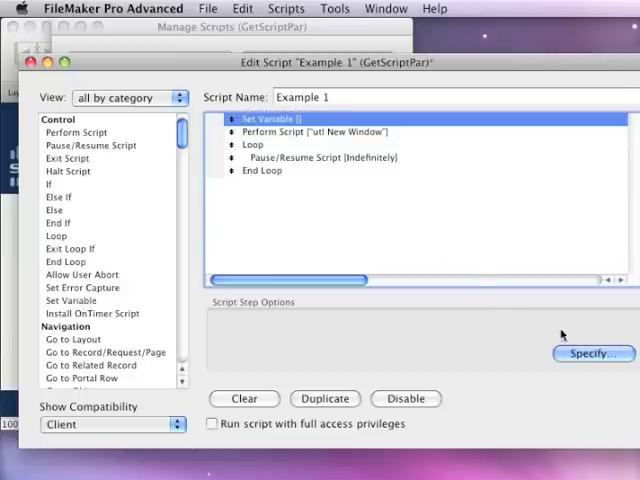
left_click(592, 353)
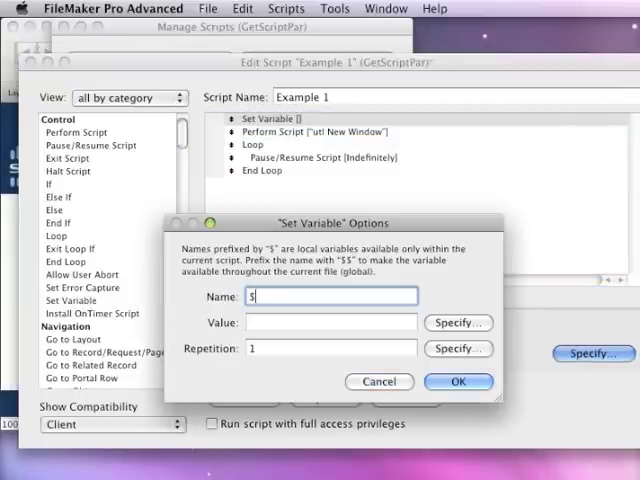
type("sp")
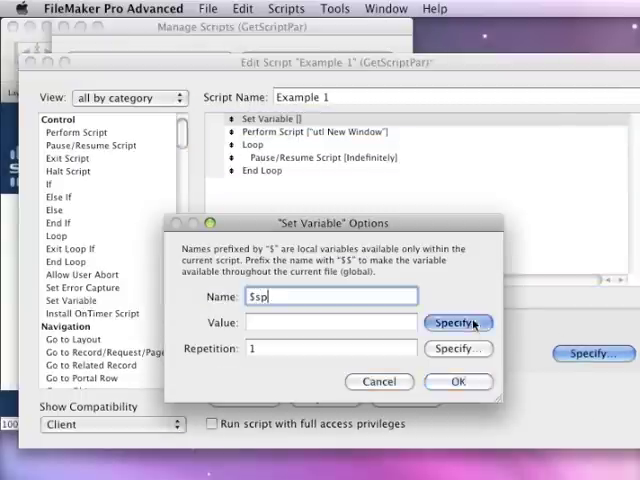
left_click(458, 321)
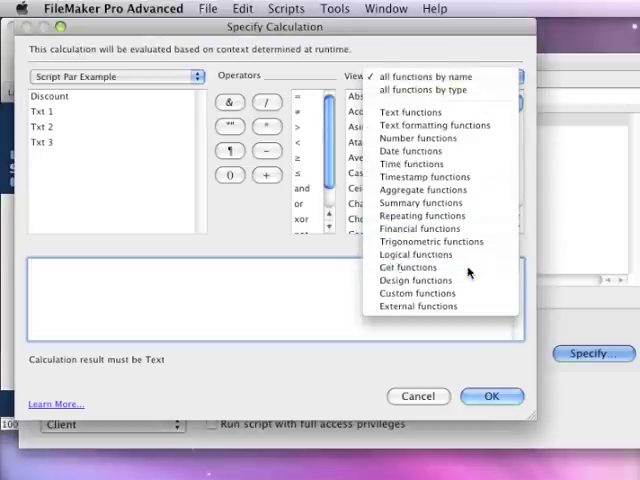
left_click(408, 280)
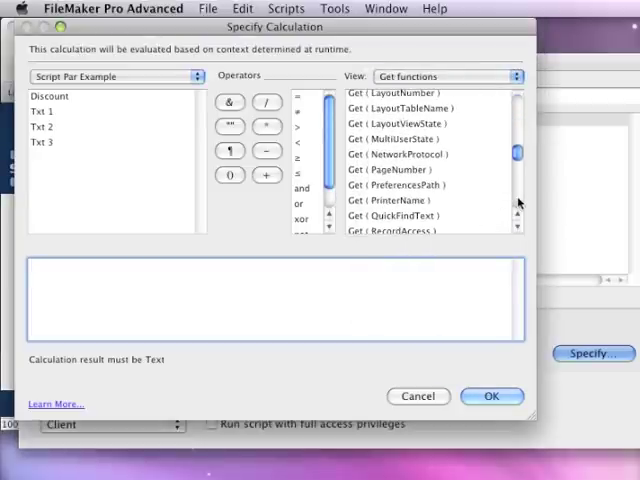
double_click(398, 143)
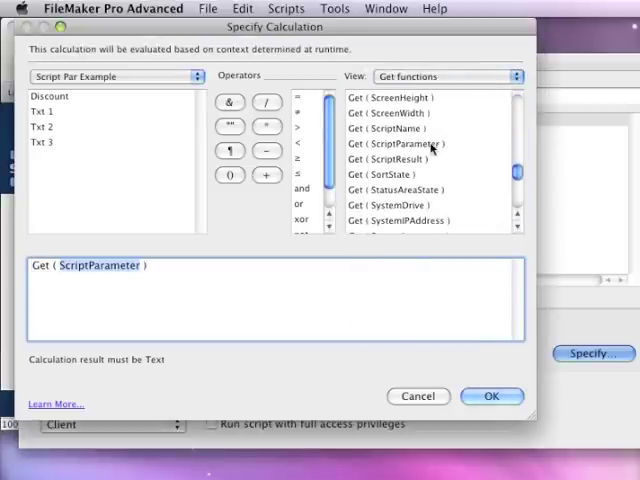
left_click(491, 396)
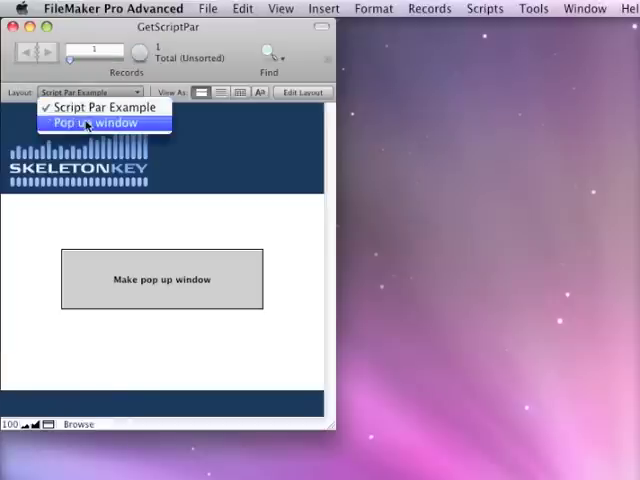
left_click(92, 122)
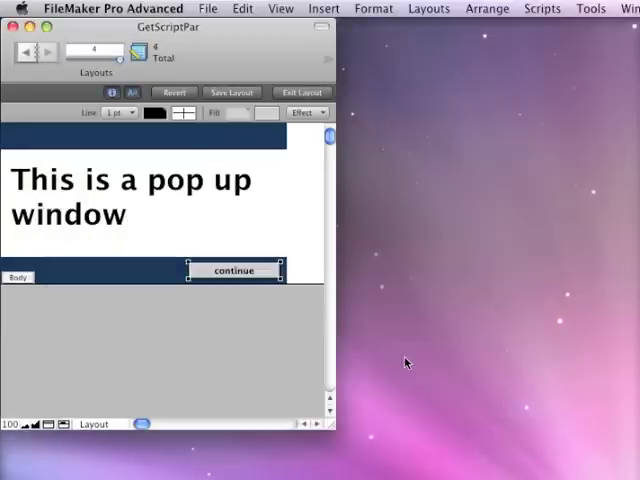
left_click(301, 92)
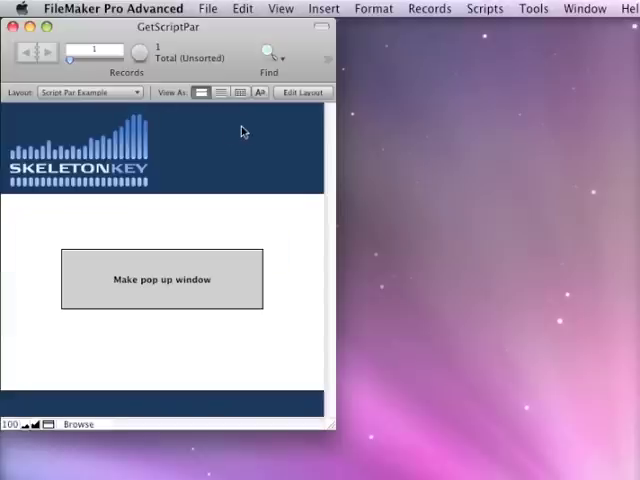
mouse_move(254, 148)
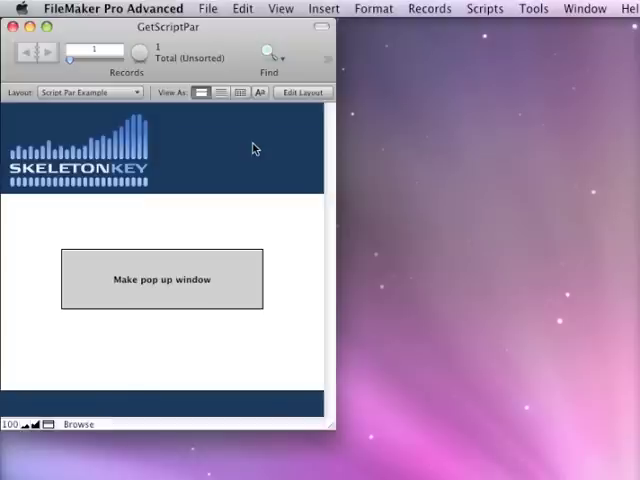
mouse_move(248, 35)
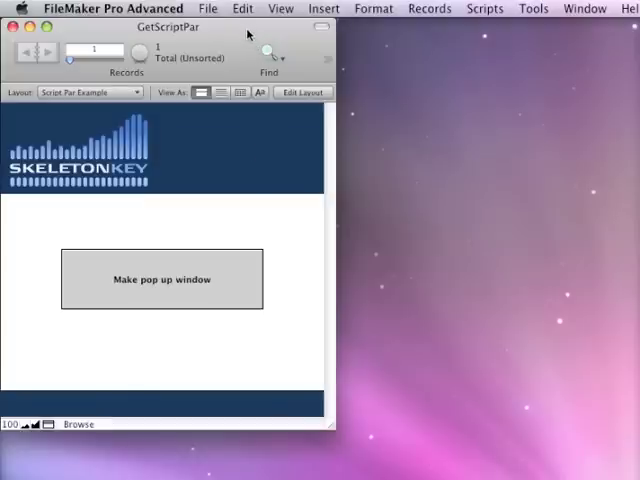
mouse_move(293, 222)
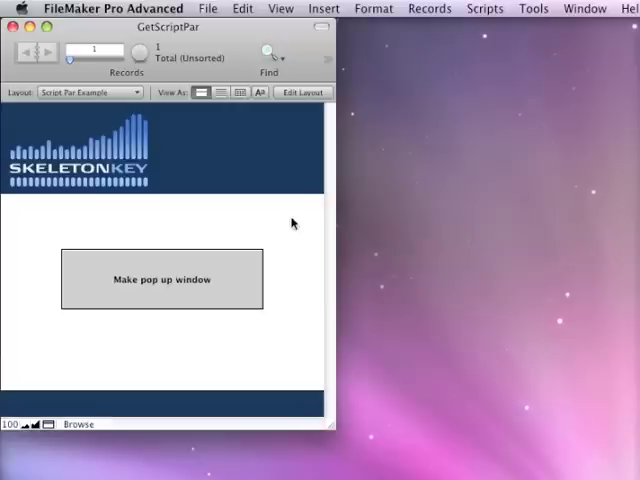
left_click(161, 279)
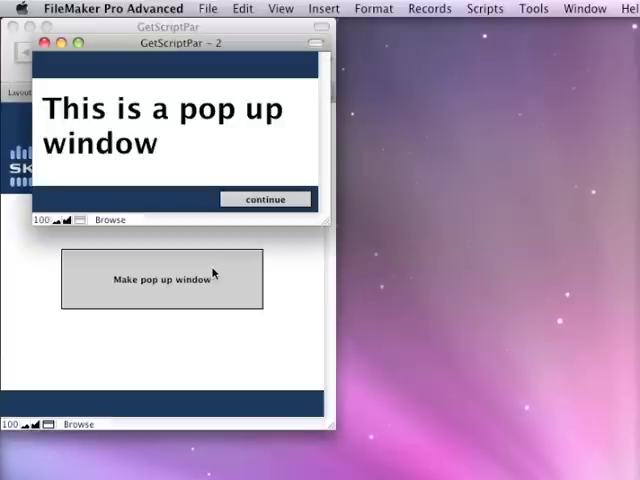
left_click(265, 198)
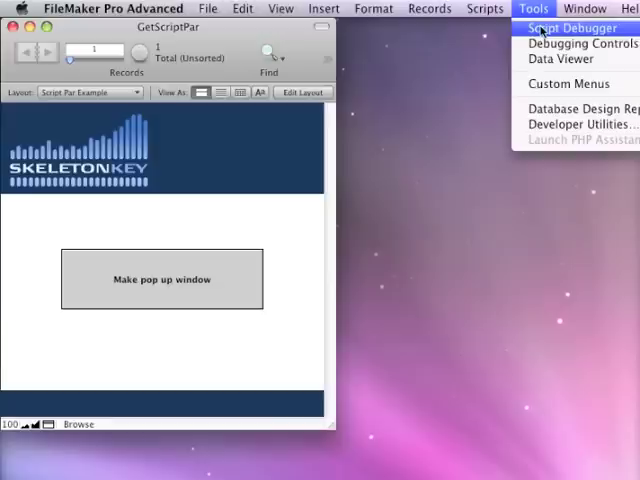
left_click(570, 28)
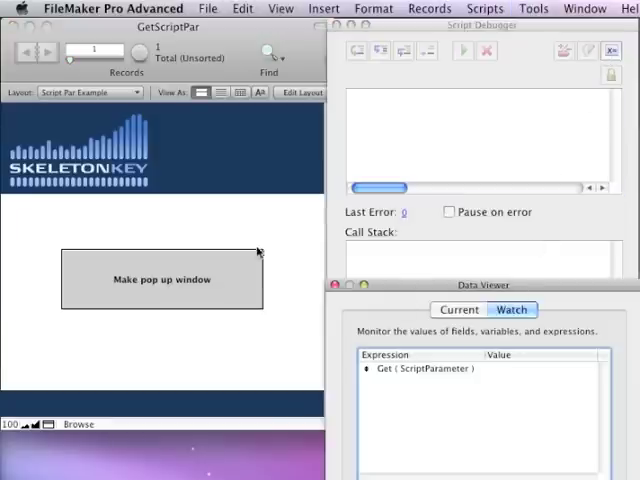
left_click(161, 279)
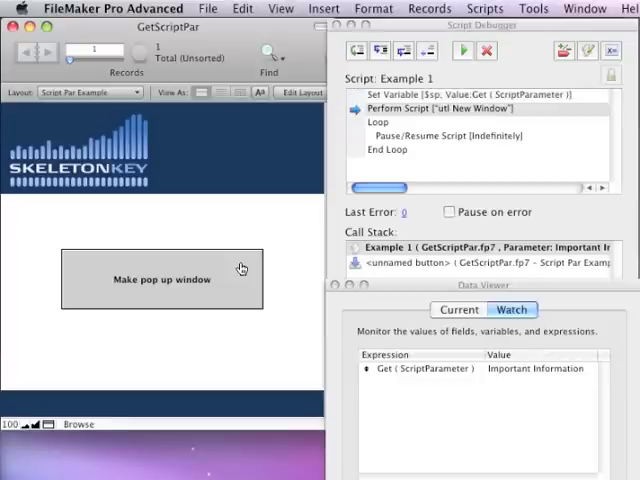
left_click(458, 309)
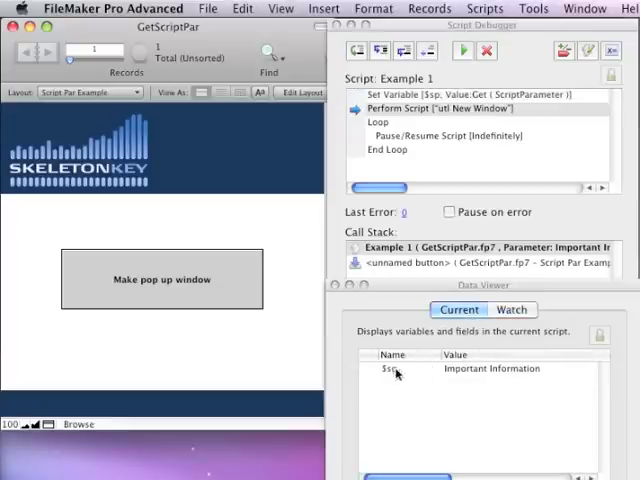
left_click(511, 310)
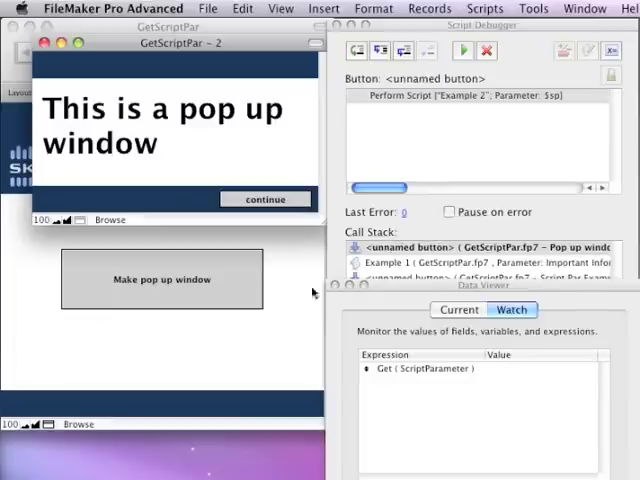
mouse_move(474, 318)
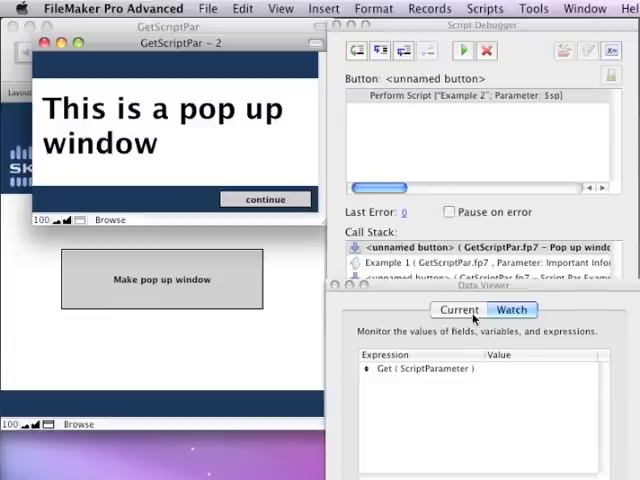
left_click(458, 309)
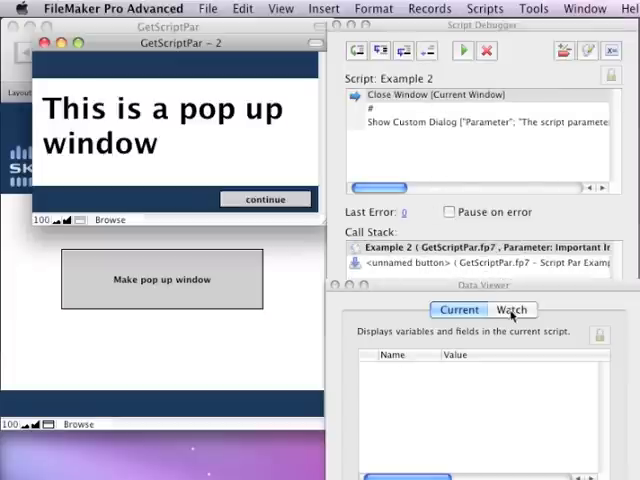
left_click(511, 309)
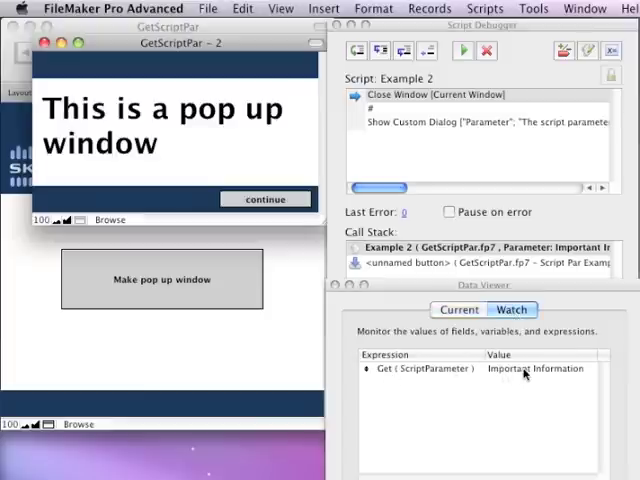
mouse_move(525, 372)
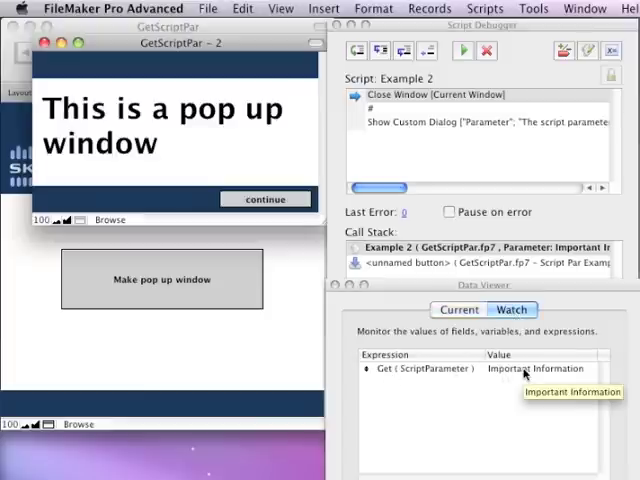
left_click(265, 198)
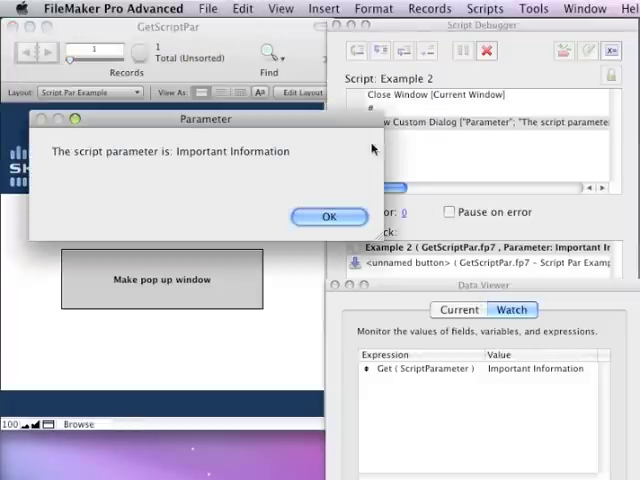
left_click(329, 216)
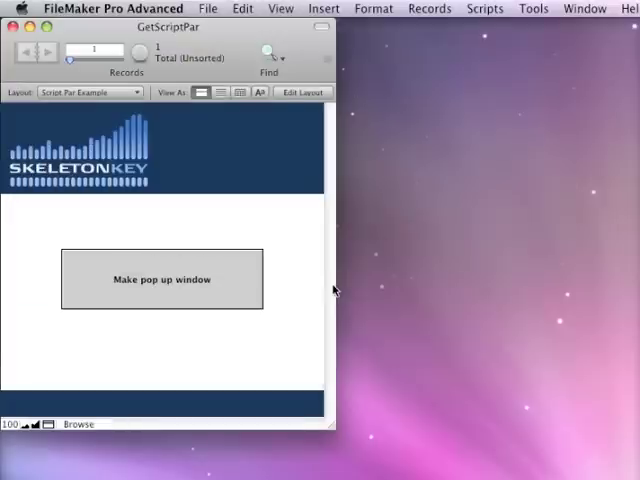
mouse_move(281, 33)
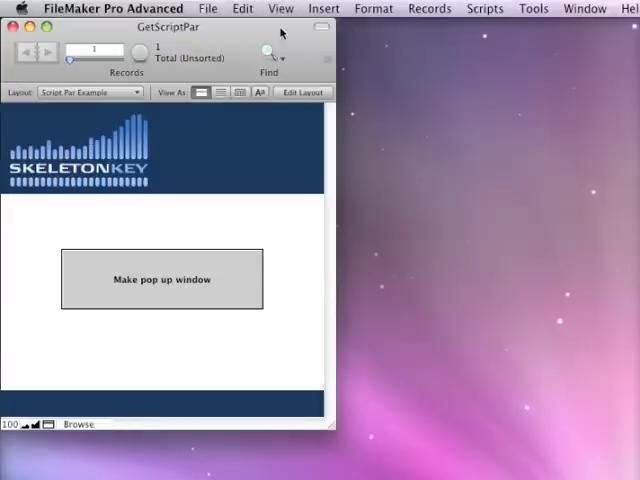